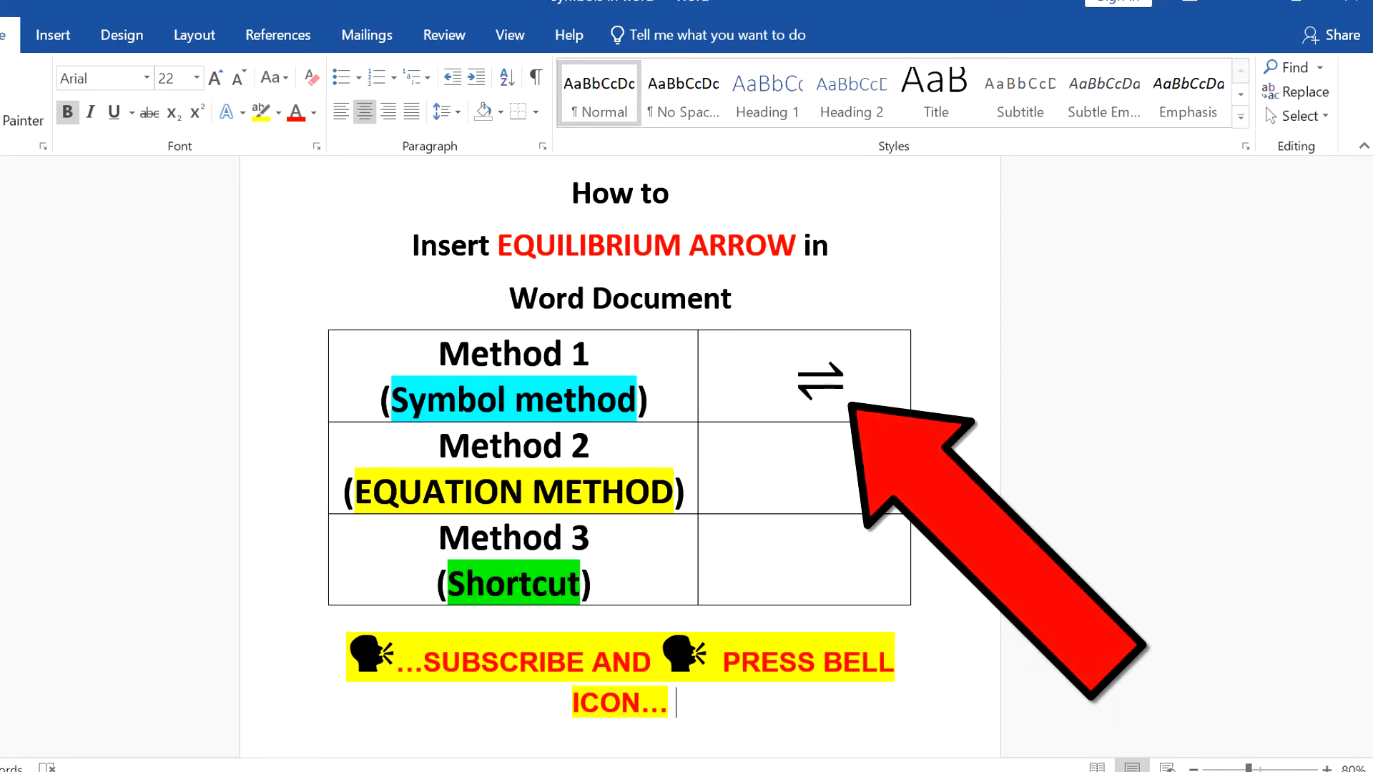
mouse_move(784, 386)
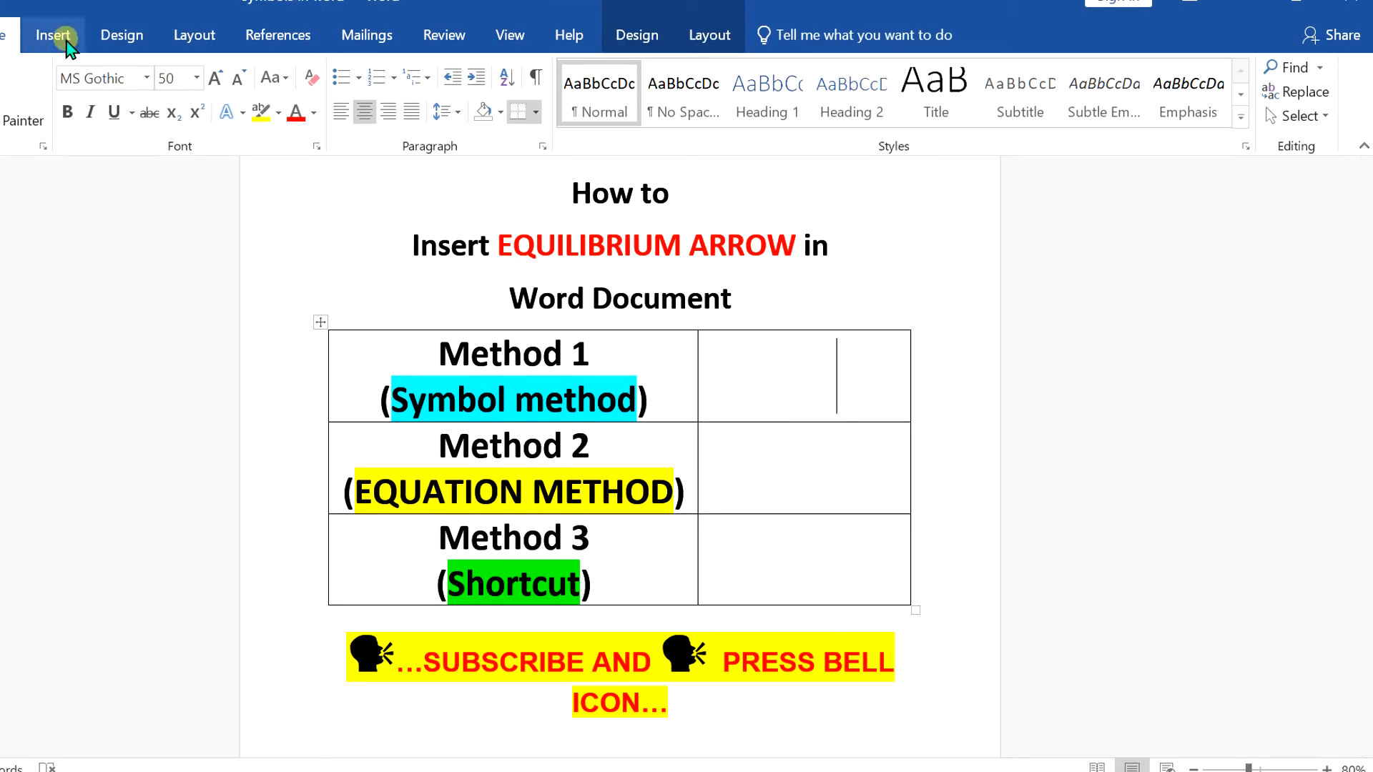
Step: Bring up the full Symbol dialog and set its font to MS Gothic
click(53, 34)
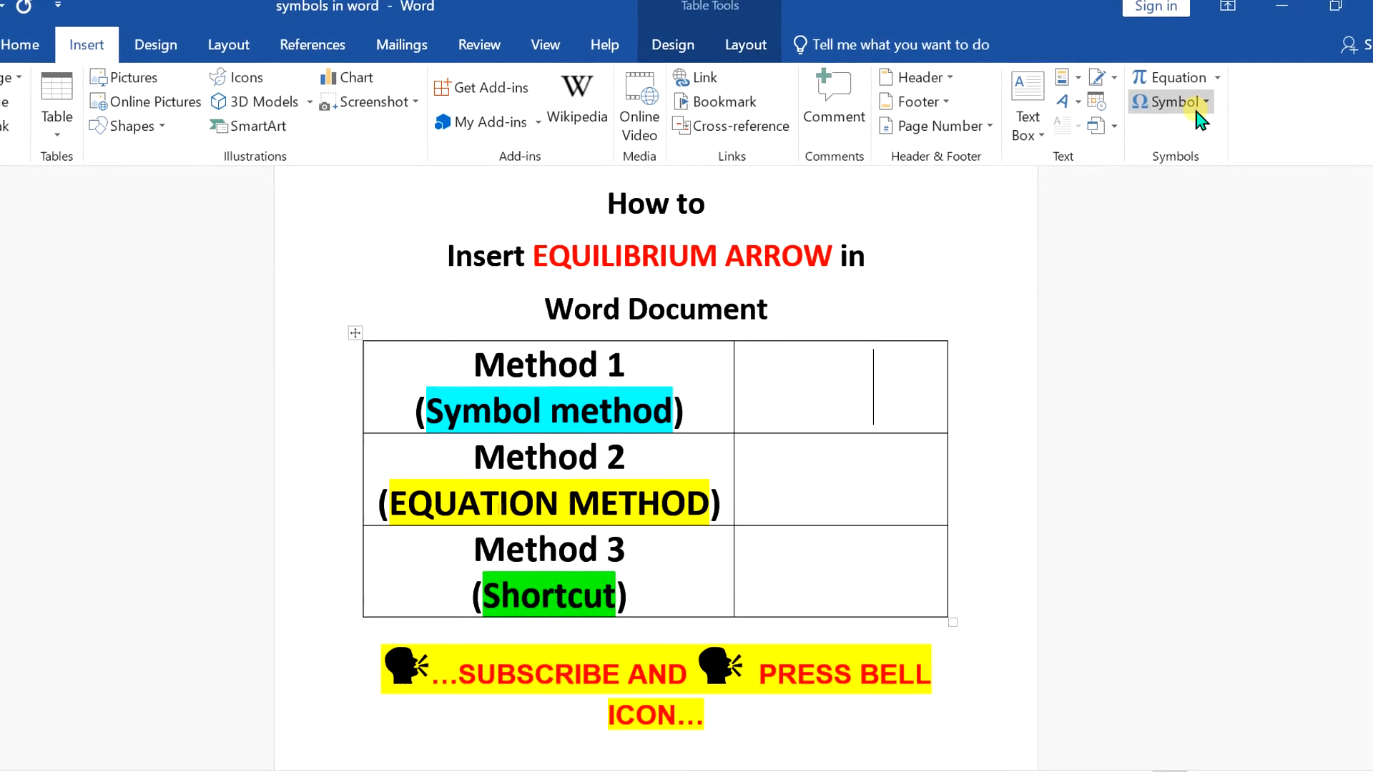
click(1168, 102)
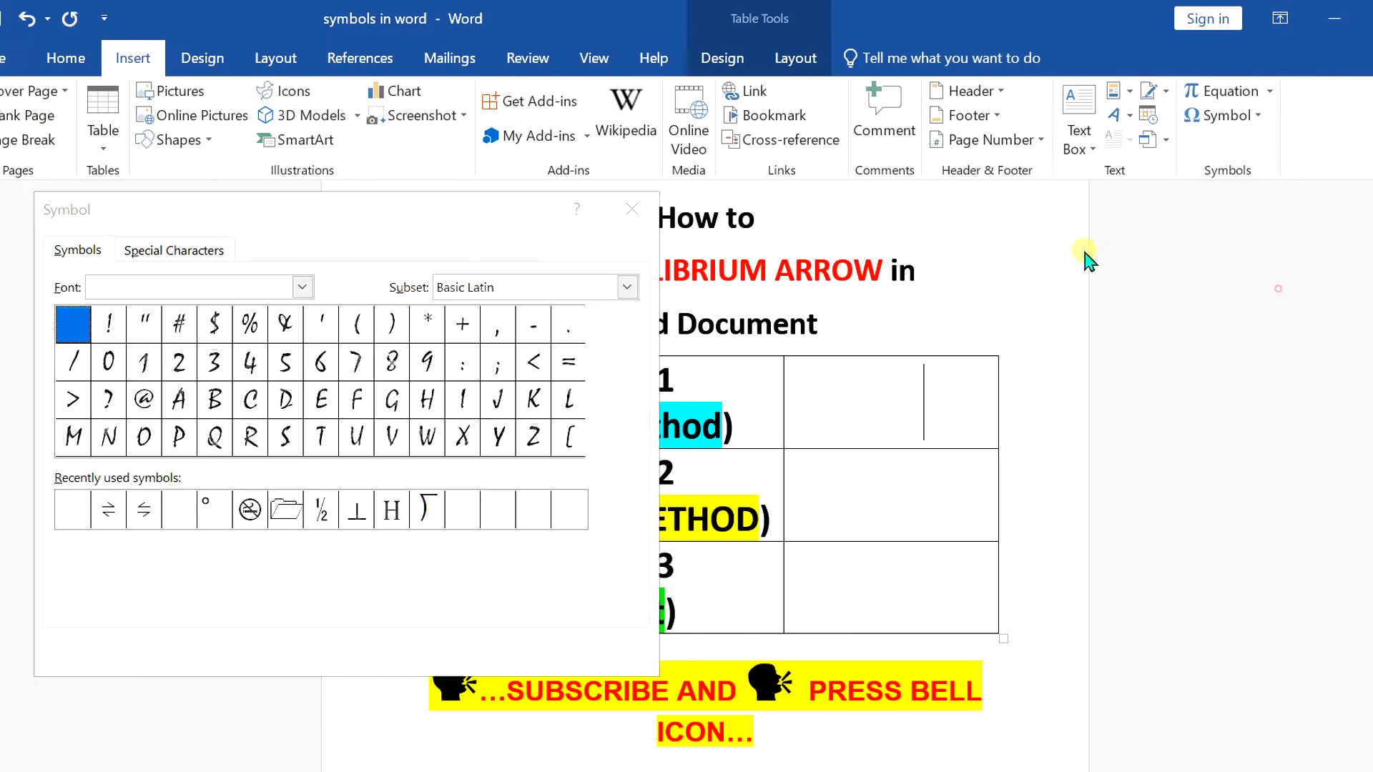
click(197, 286)
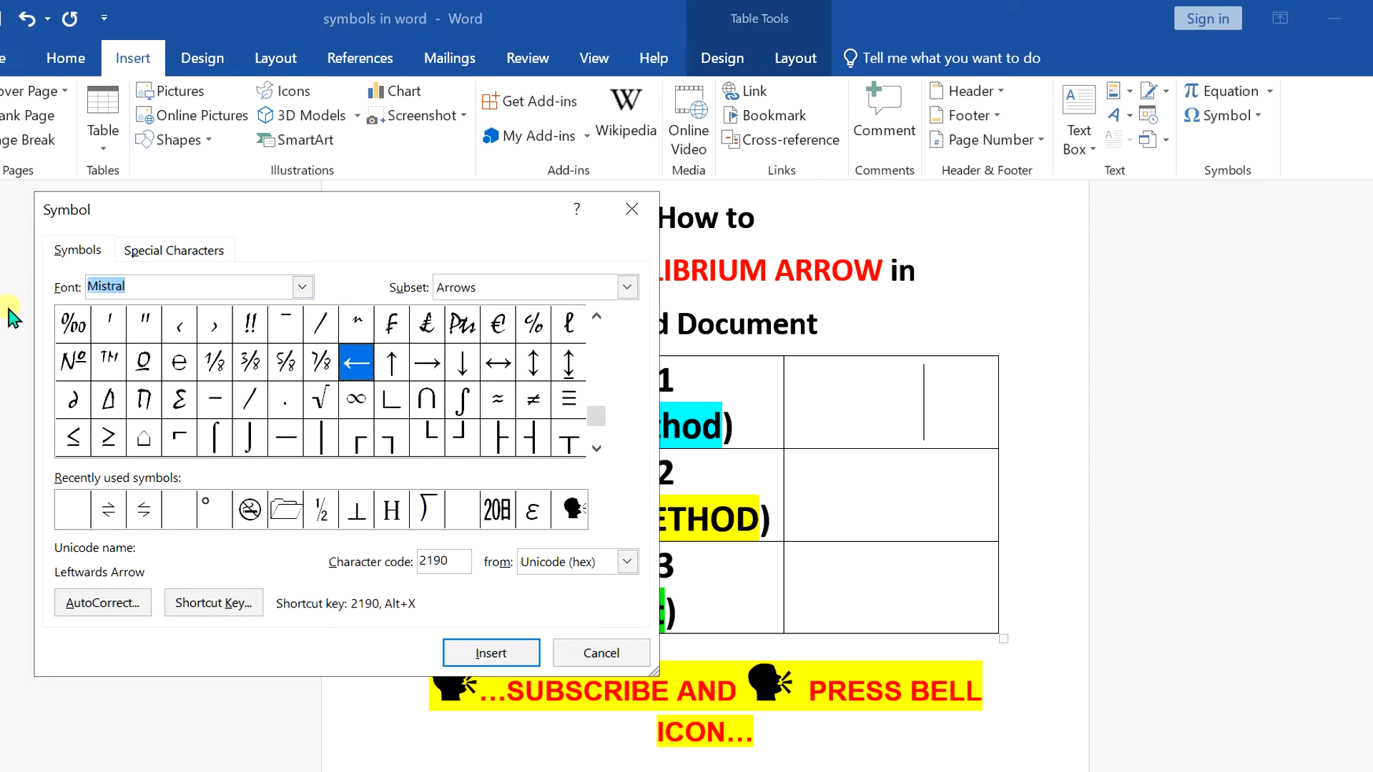
text(ms got)
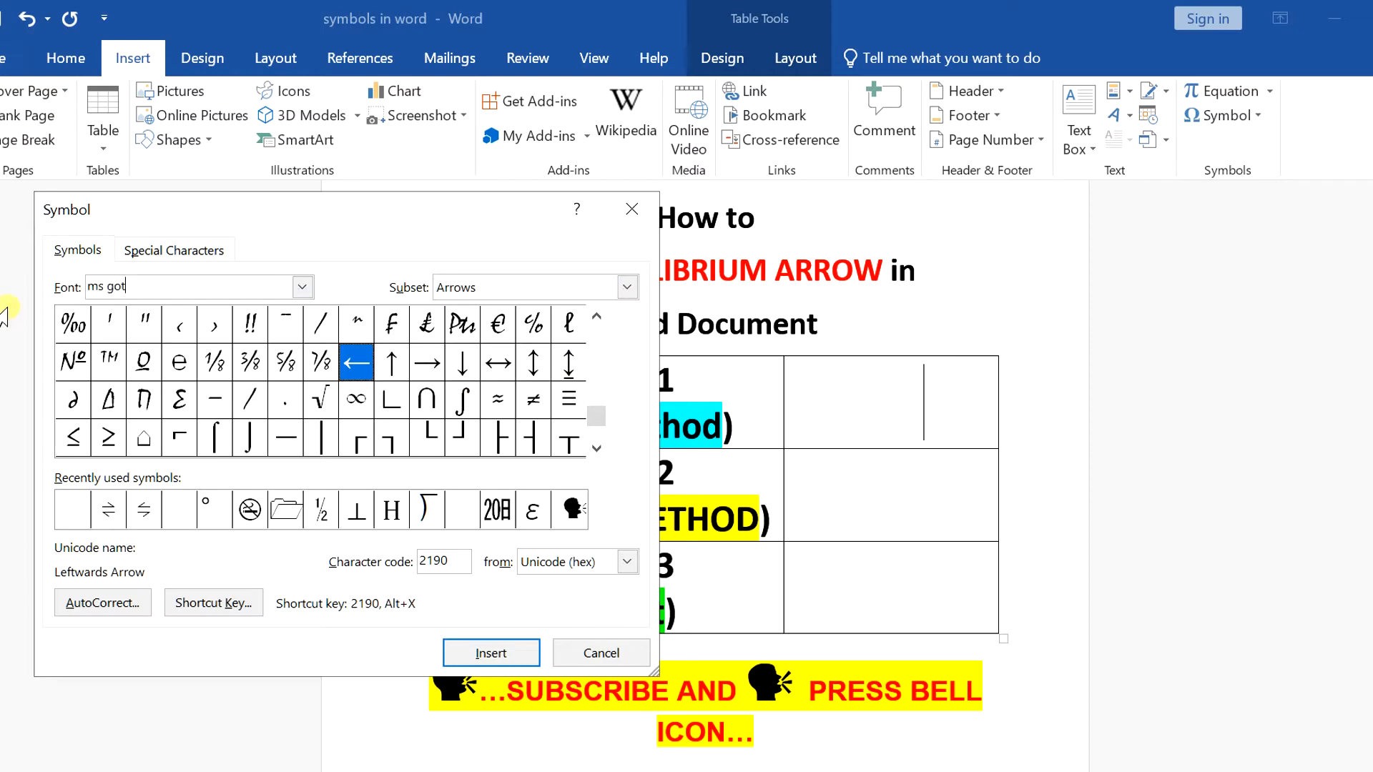
text(hic)
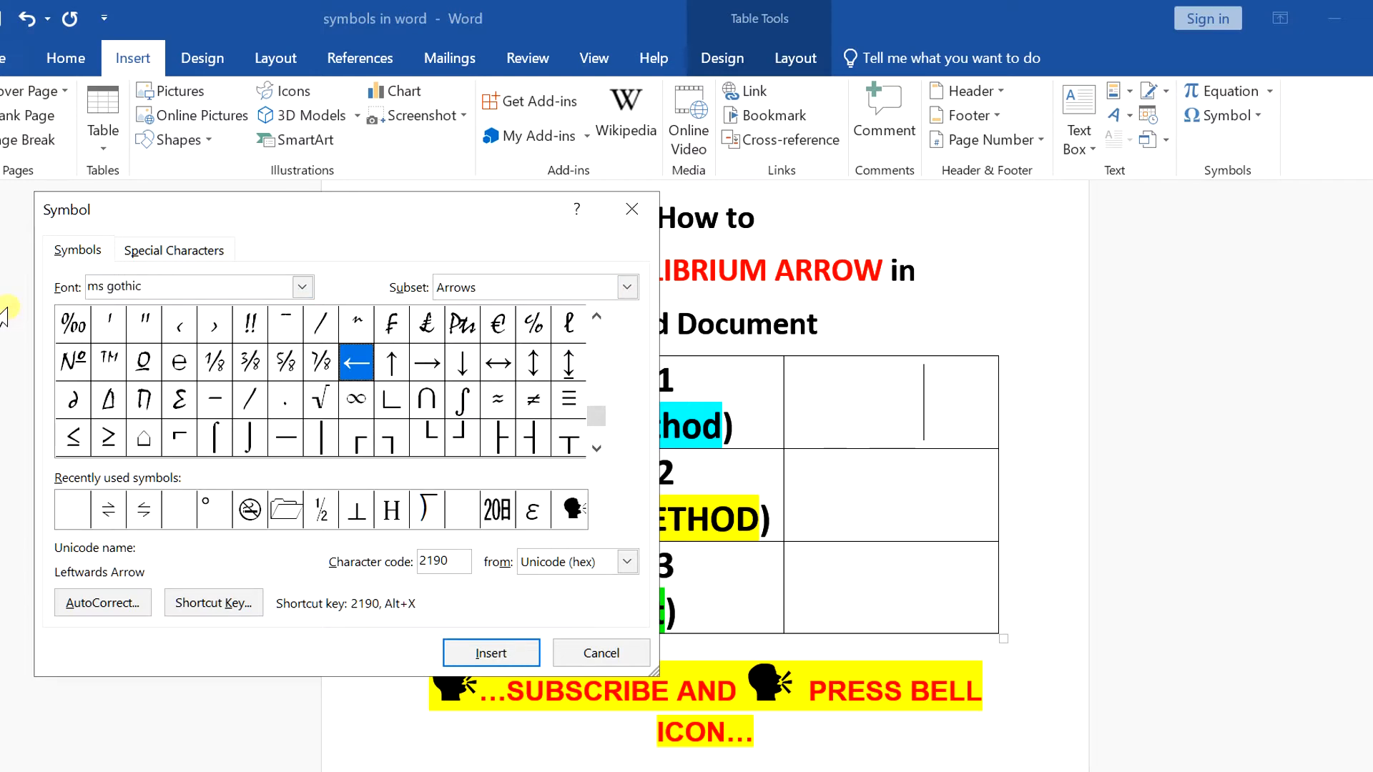
Step: Insert the rightwards-over-leftwards harpoon arrow (21CC) into the Method 1 cell and close the dialog
click(490, 654)
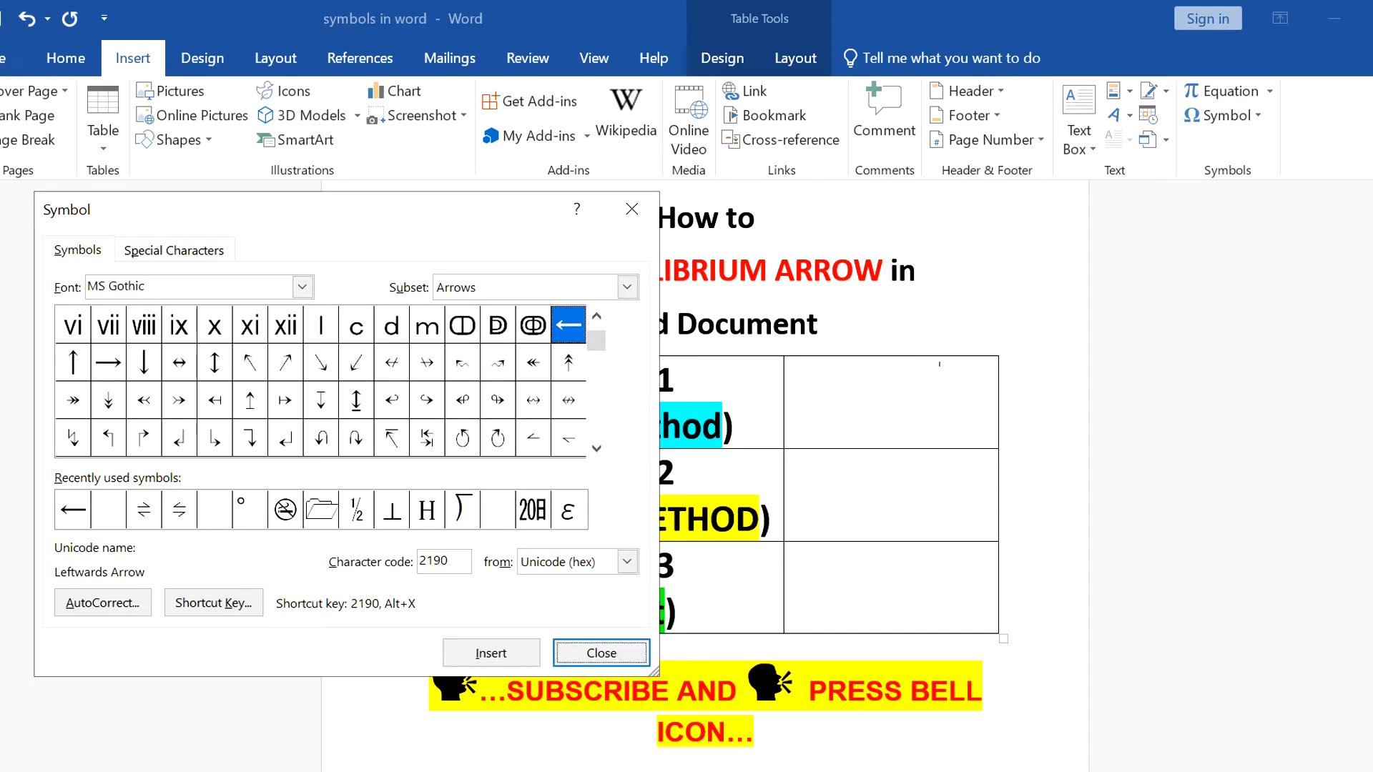
click(491, 654)
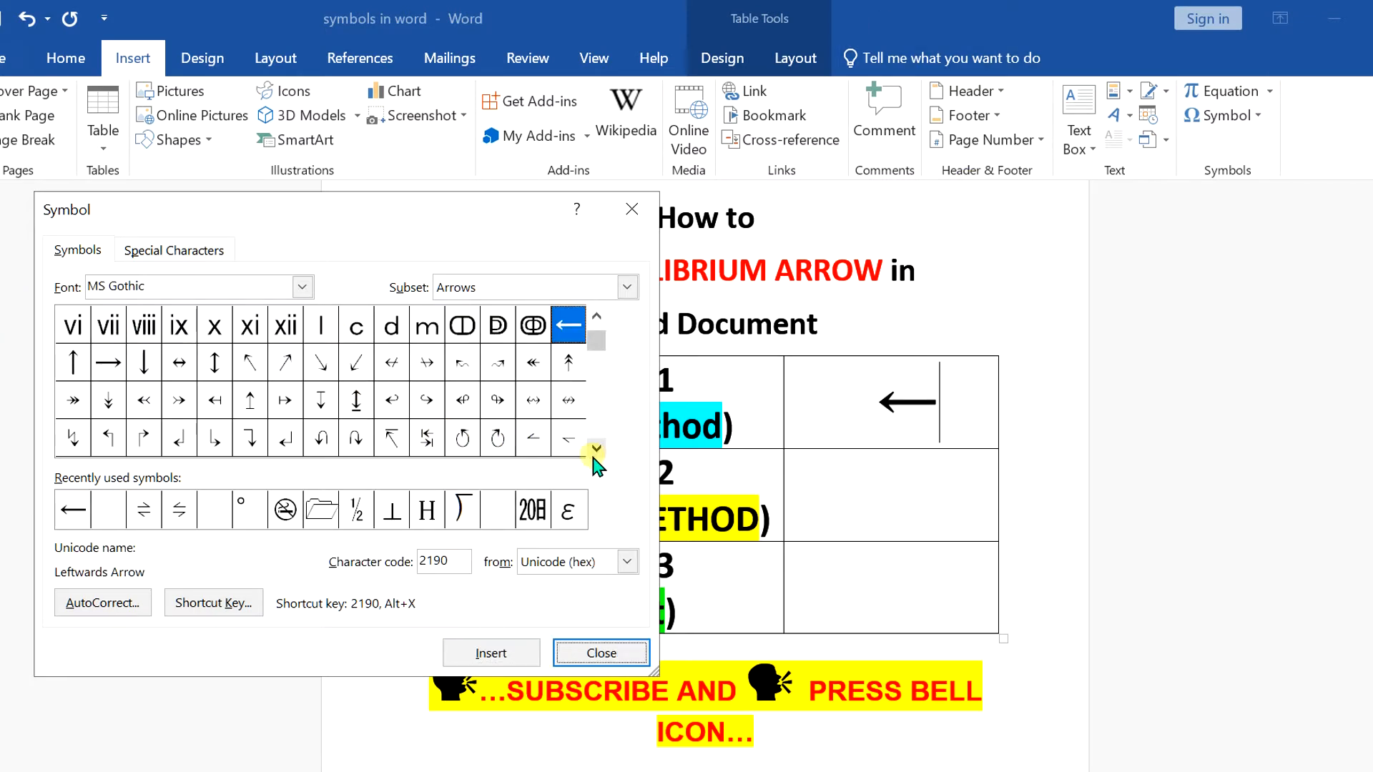
click(595, 449)
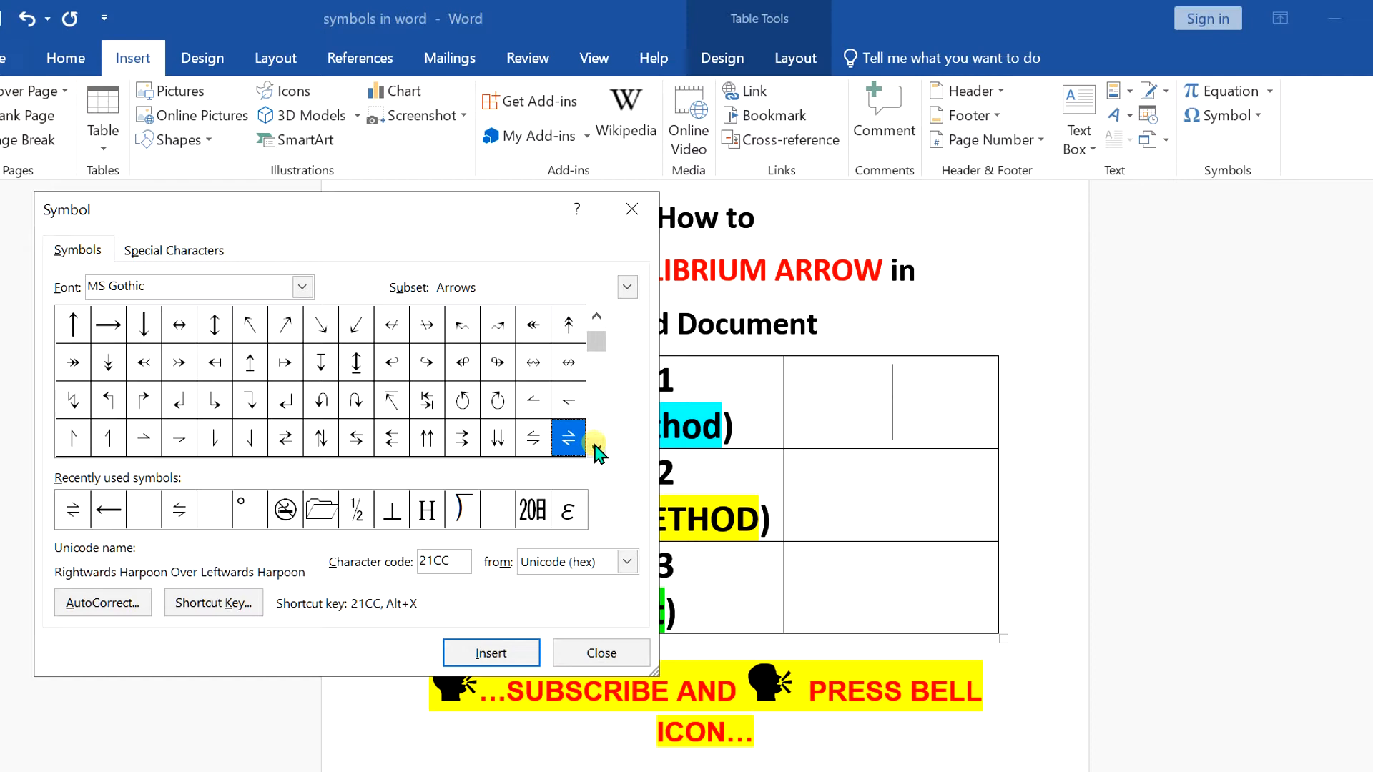
click(568, 400)
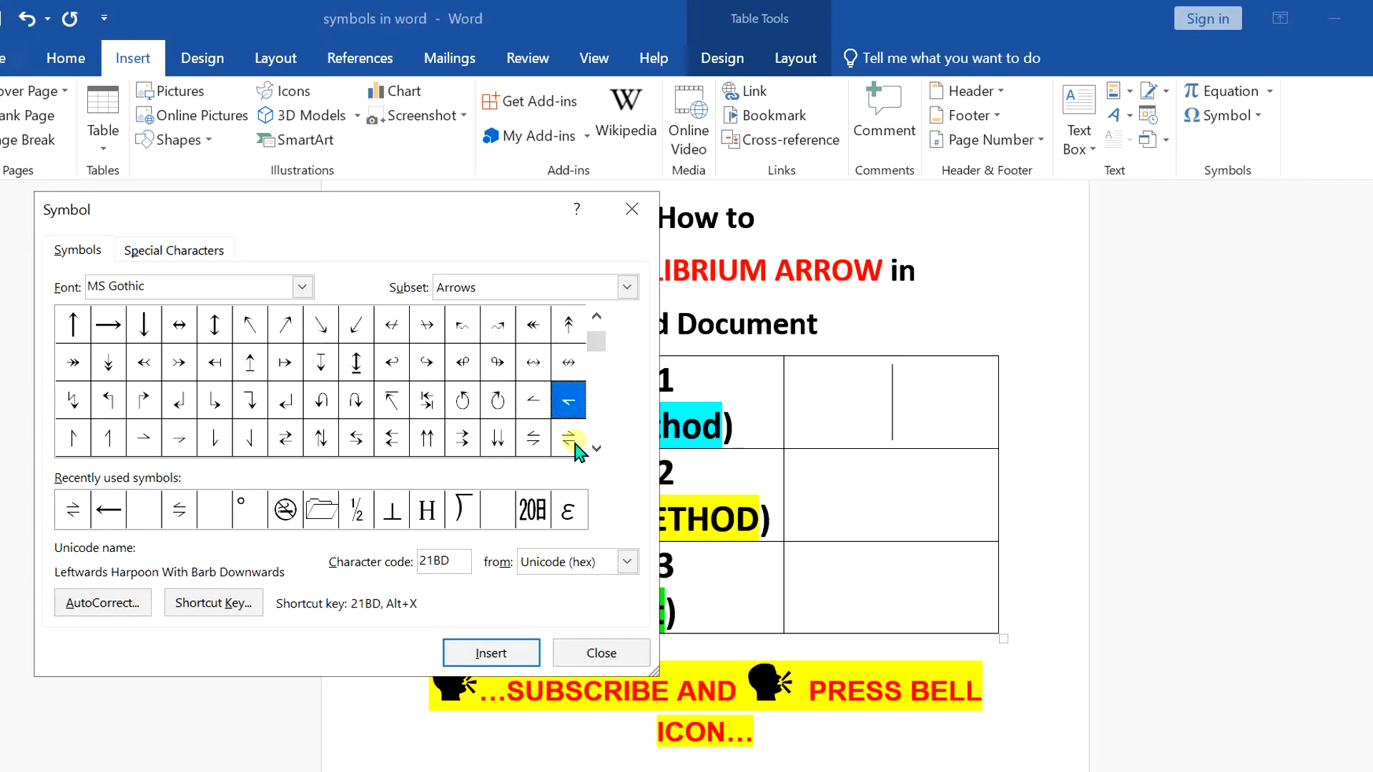
click(568, 438)
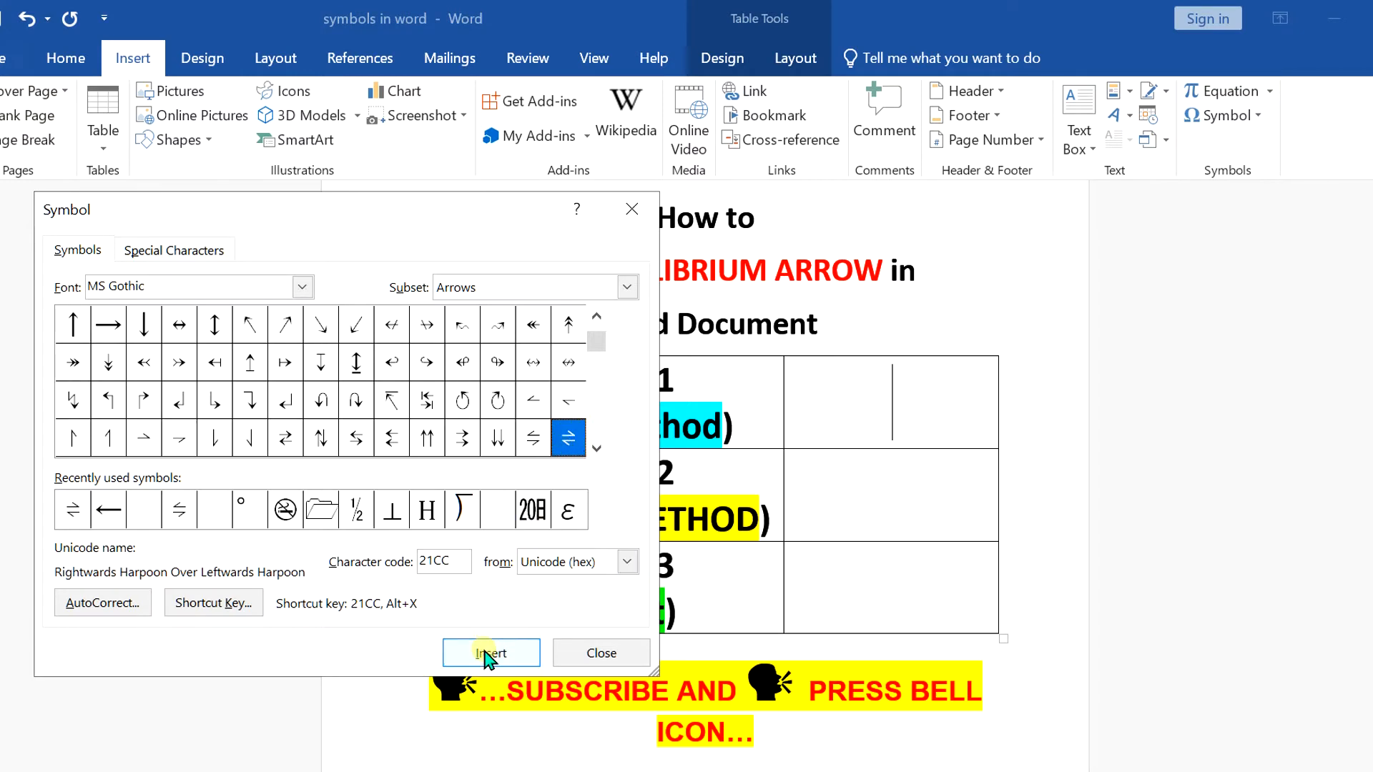
click(490, 654)
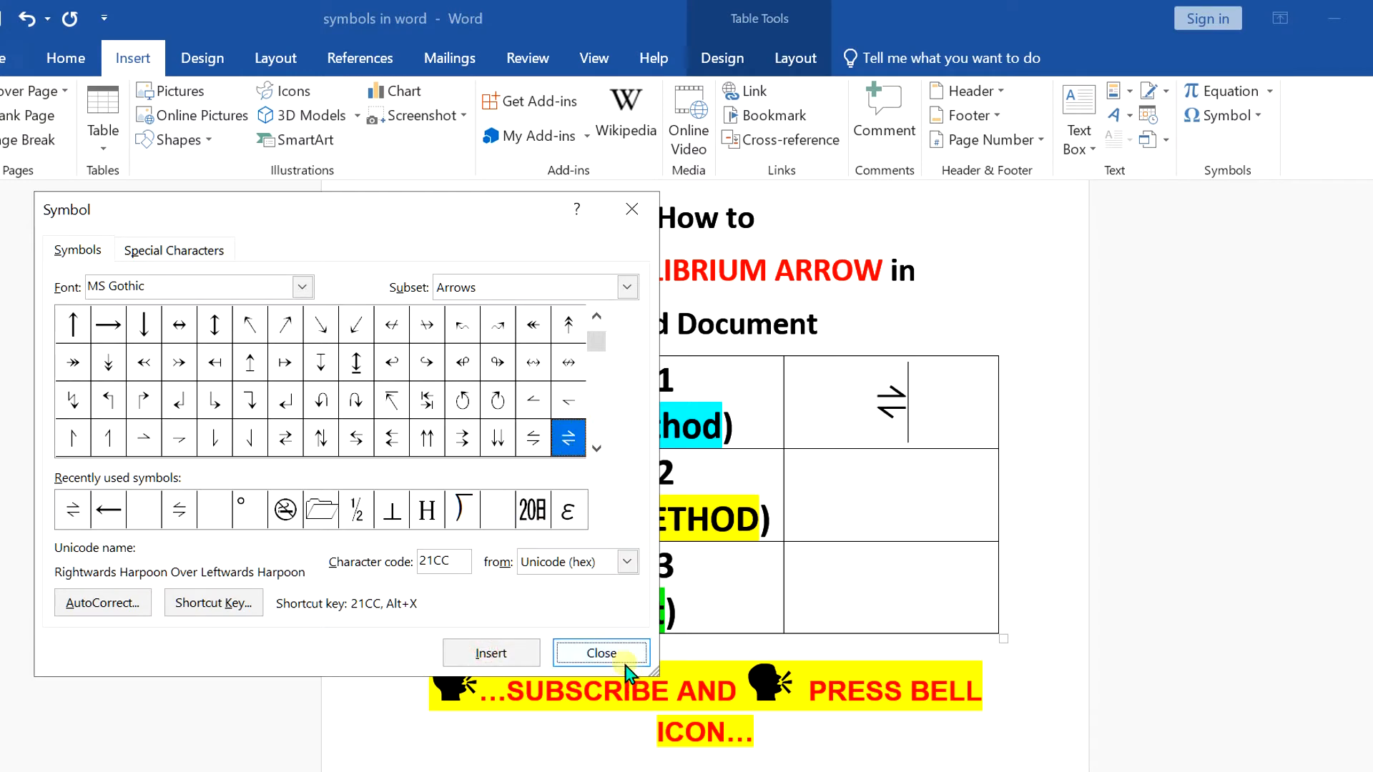
click(601, 654)
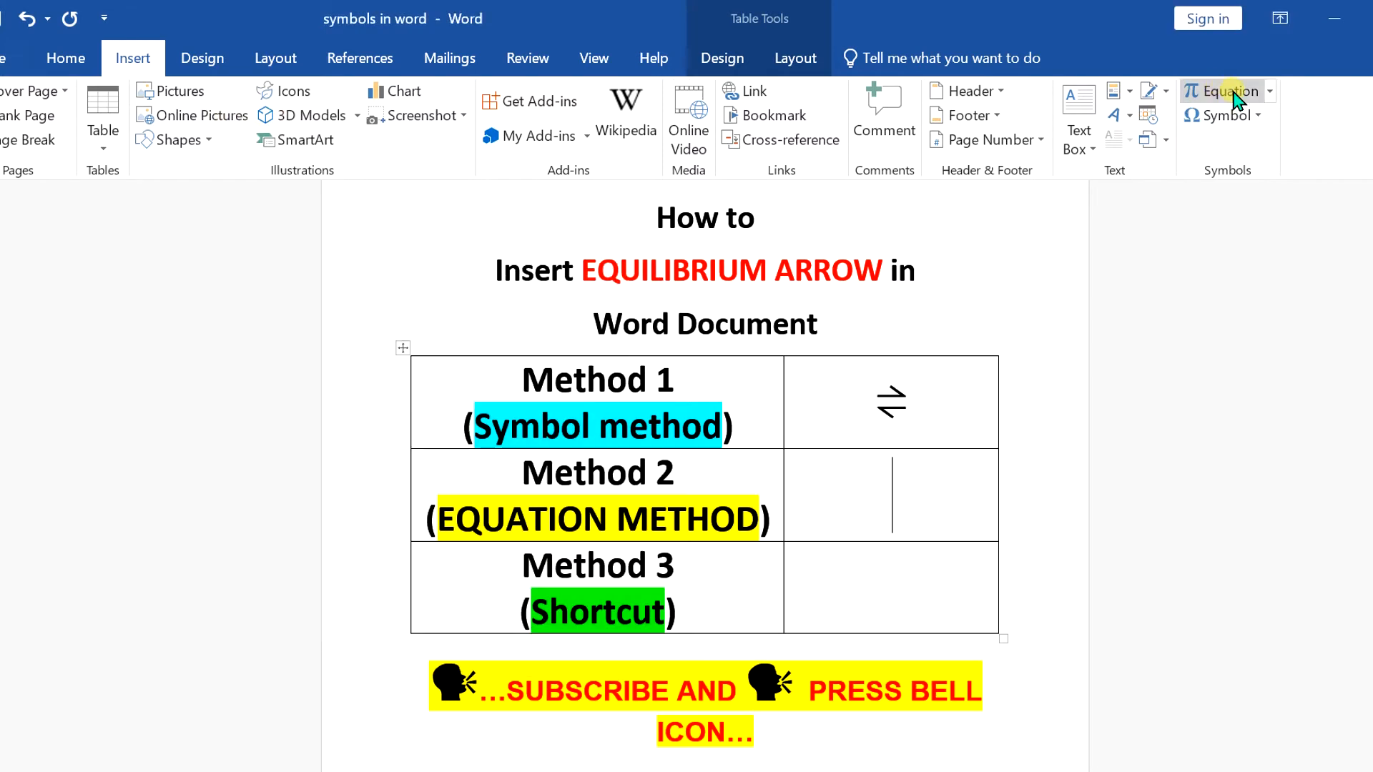
Step: Insert an equation in the Method 2 cell holding the equilibrium harpoon from the Arrows category
click(1224, 91)
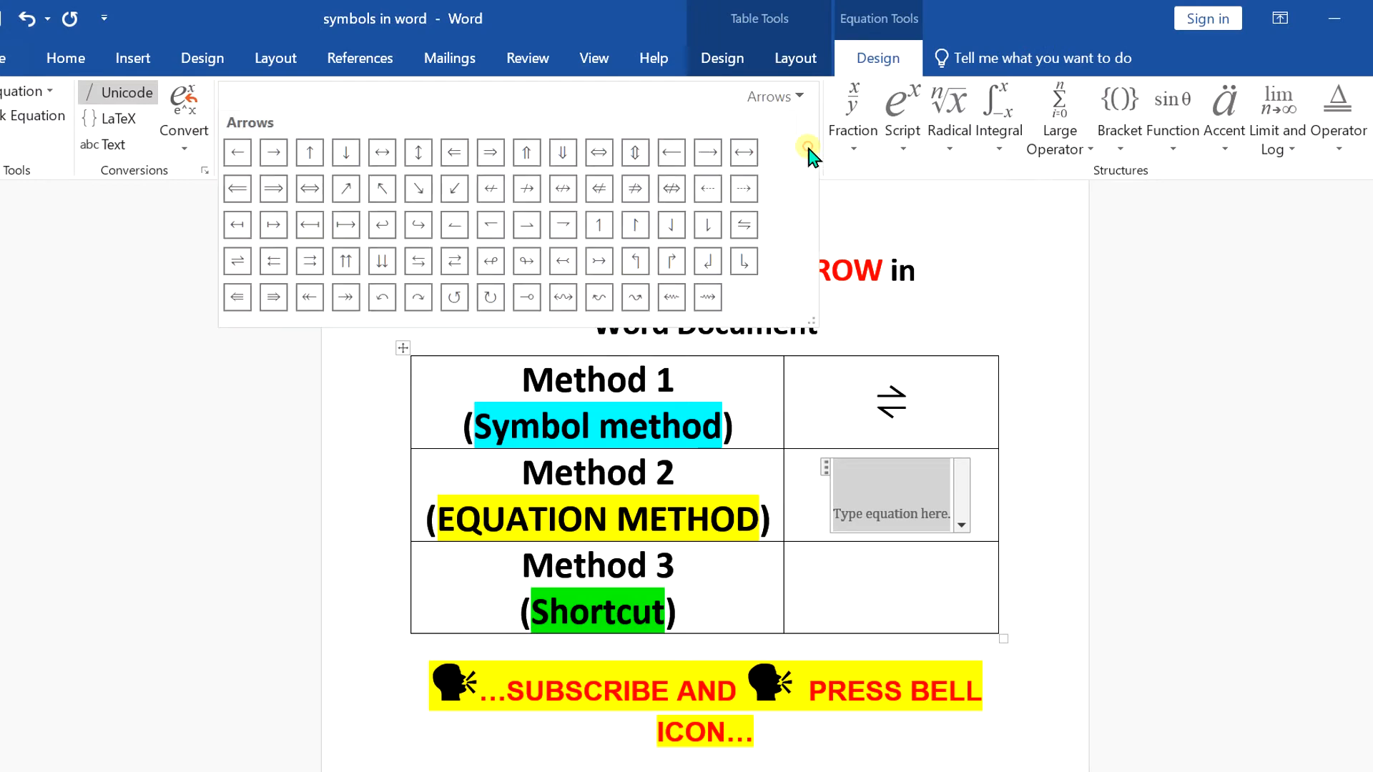
click(773, 96)
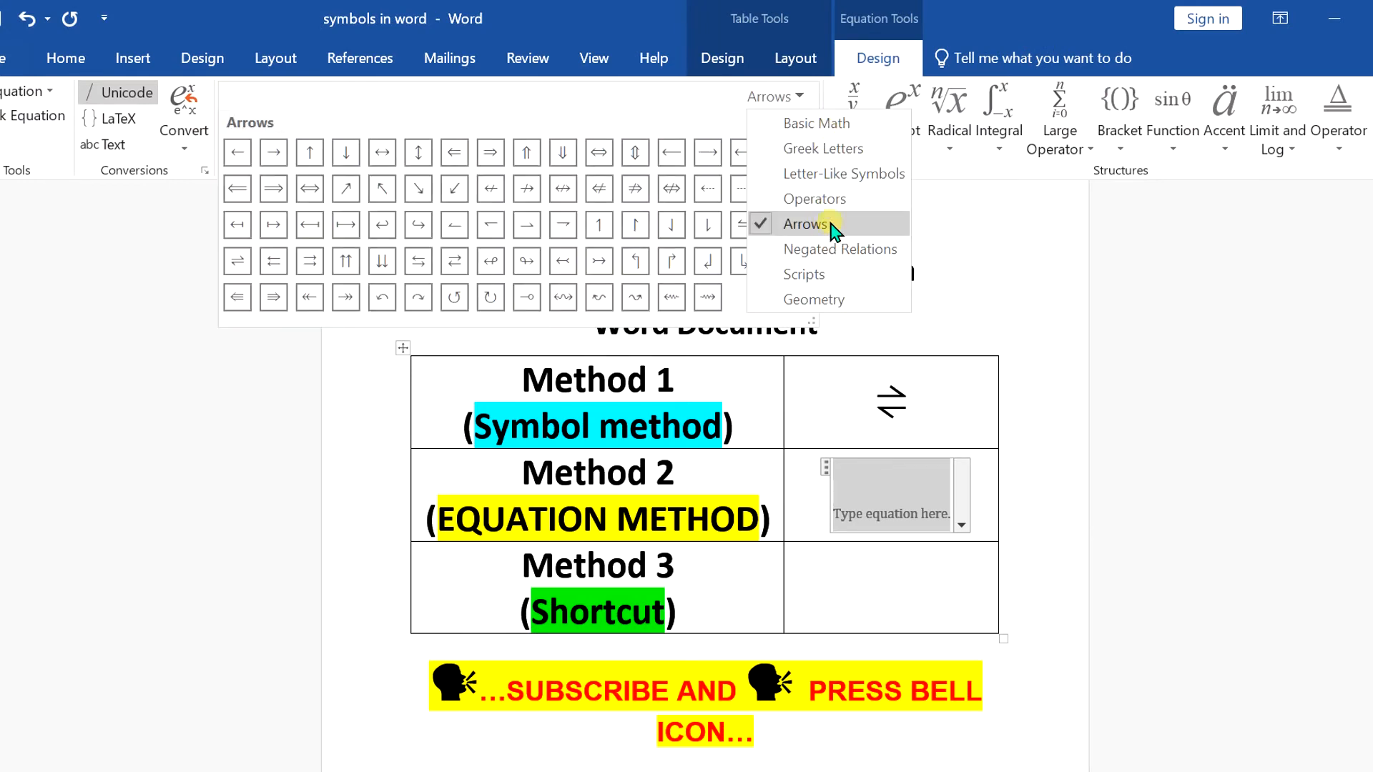
mouse_move(708, 225)
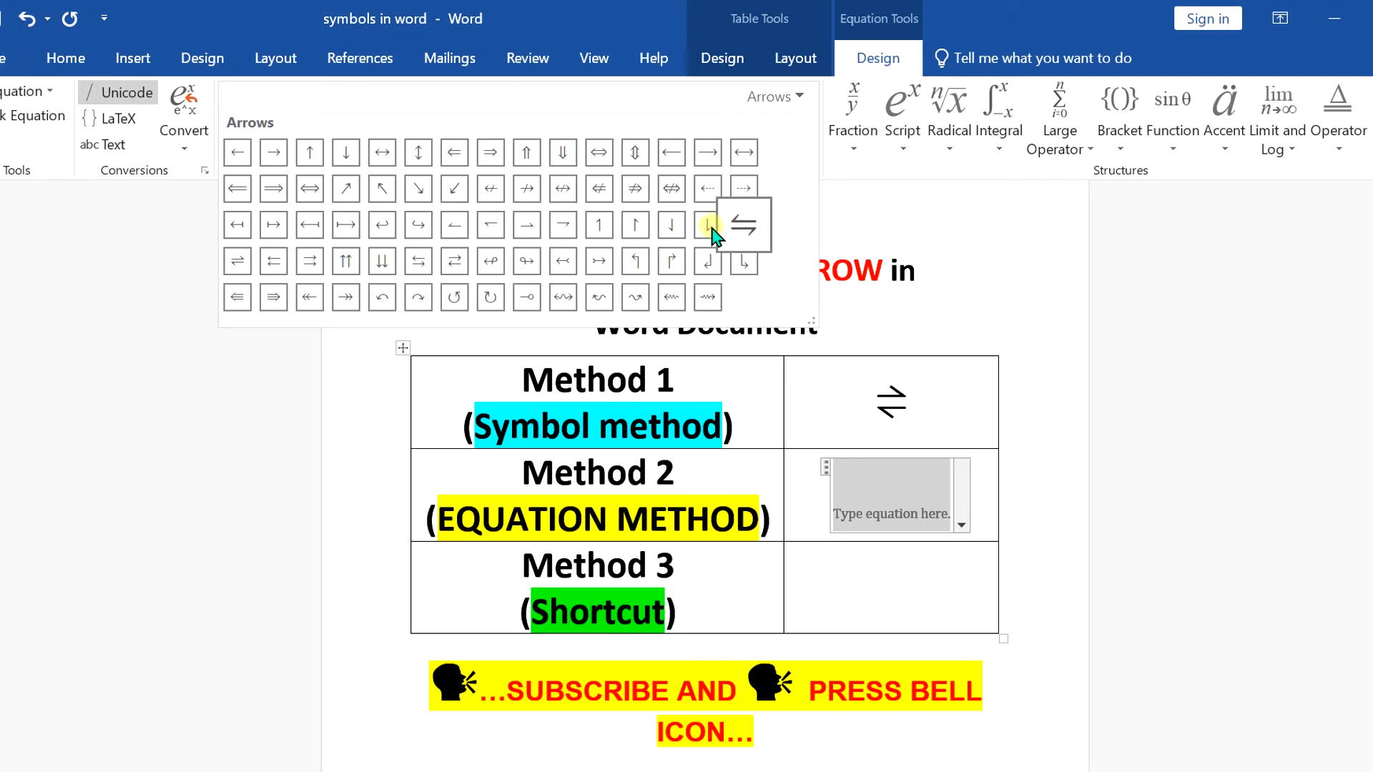
mouse_move(254, 263)
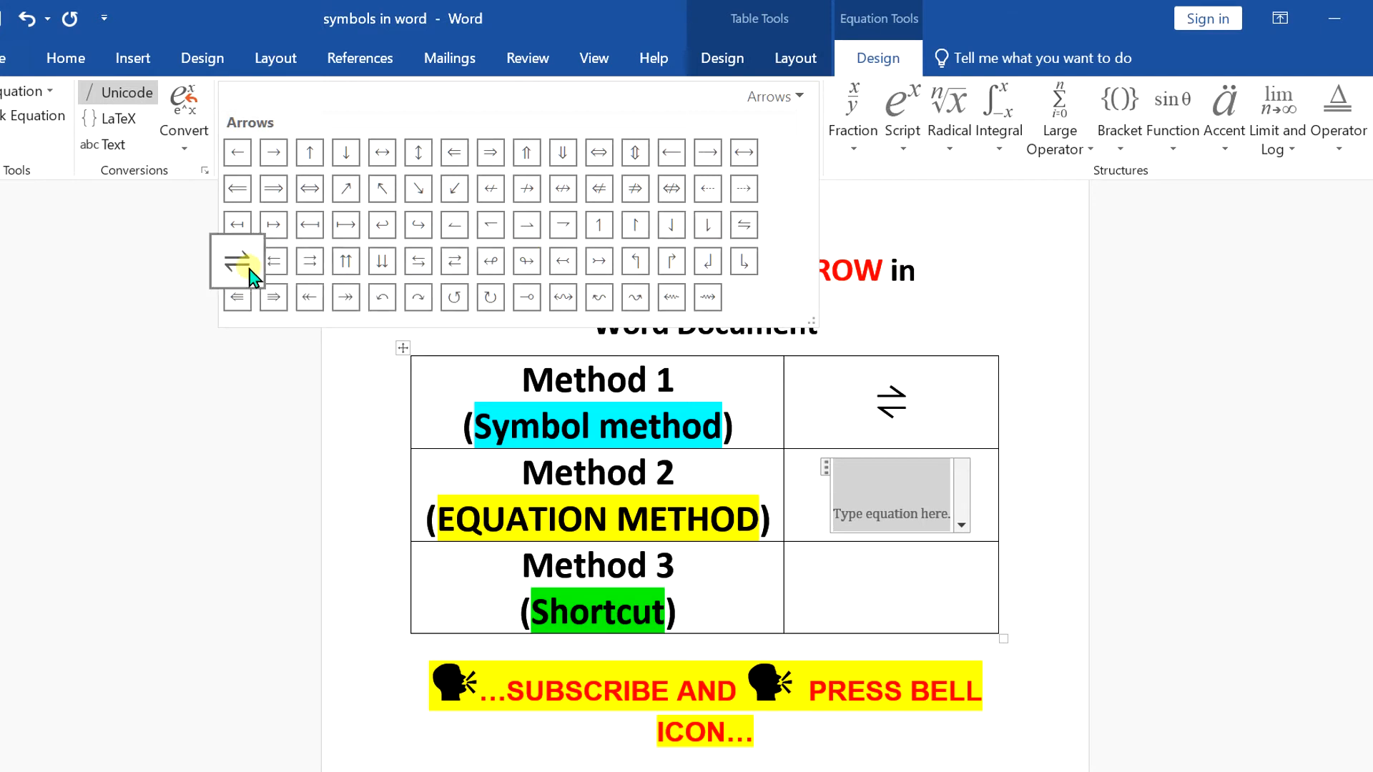
click(236, 261)
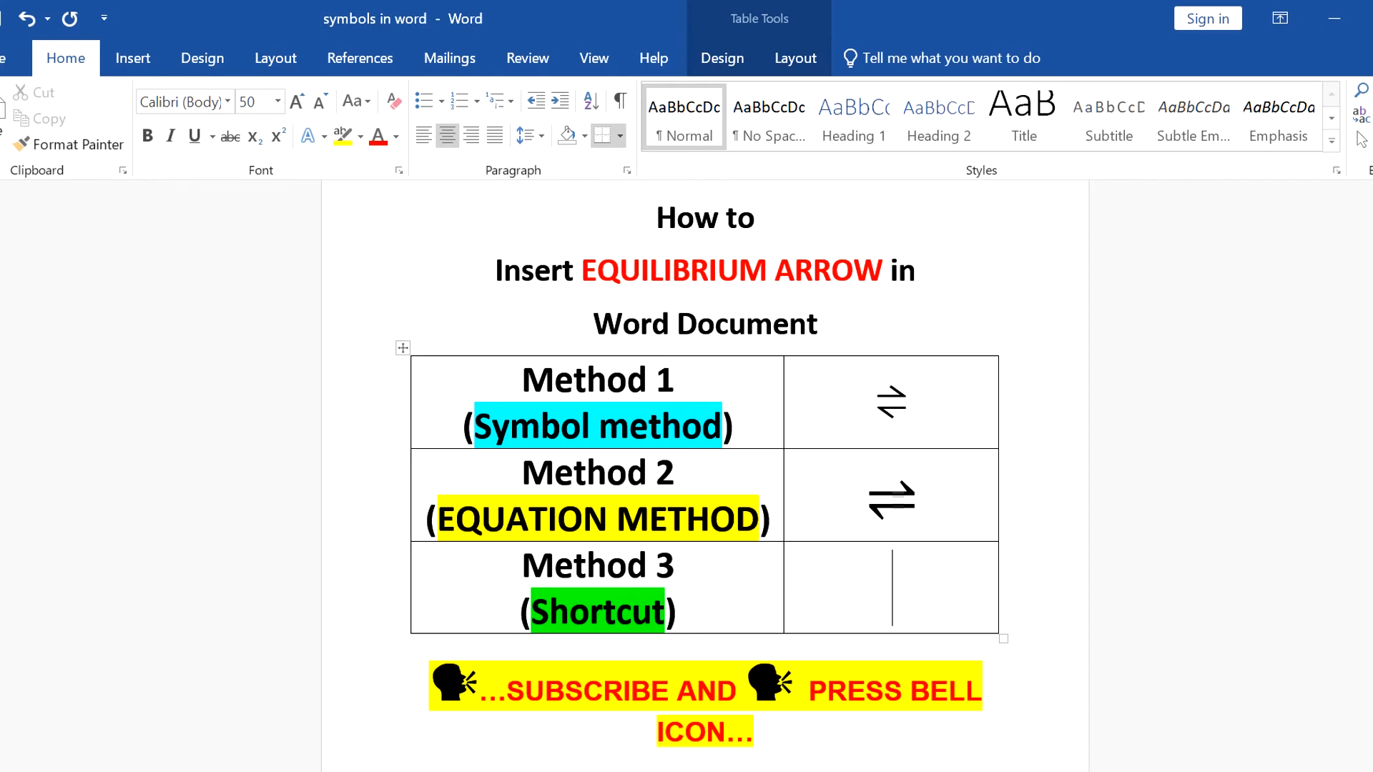
Step: Enter 21cc in the Method 3 cell and convert it to the harpoon arrow with Alt+X
text(21cc)
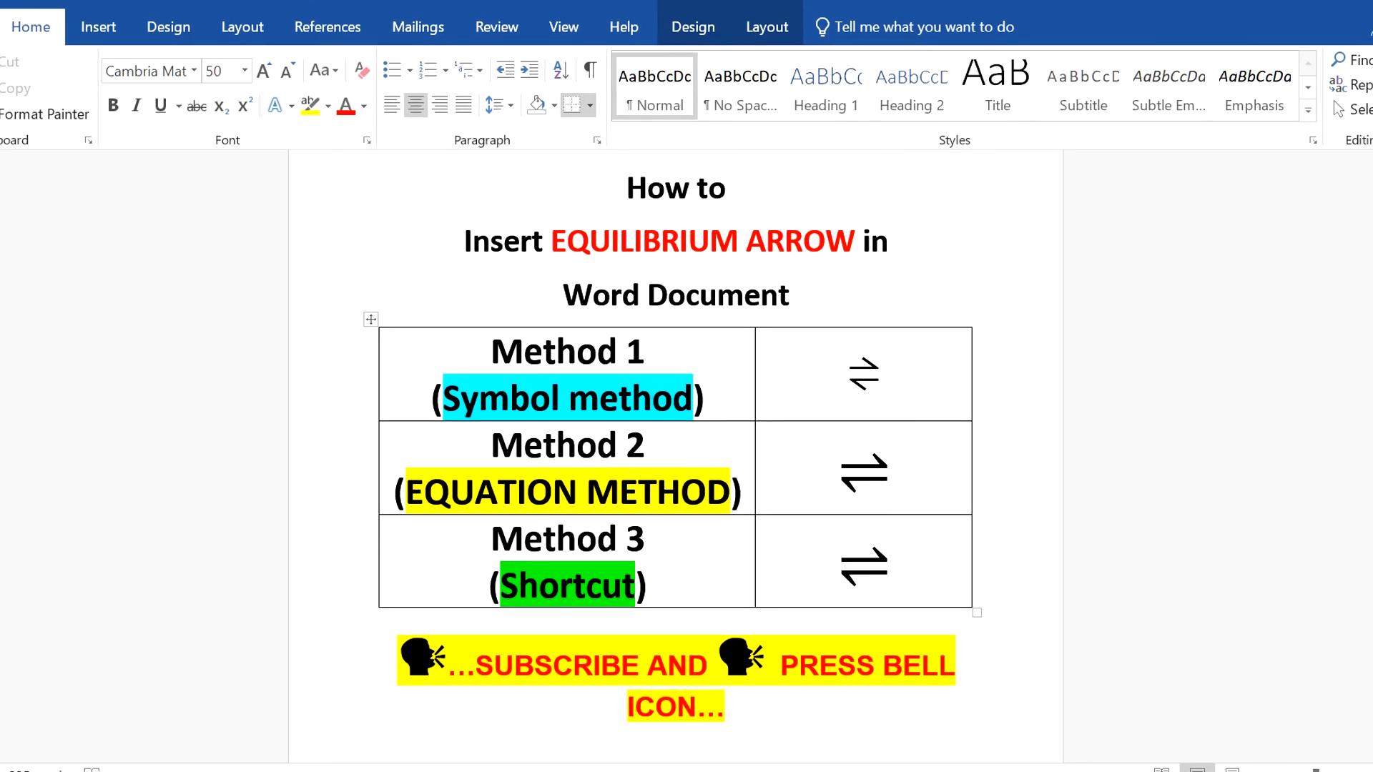
click(888, 561)
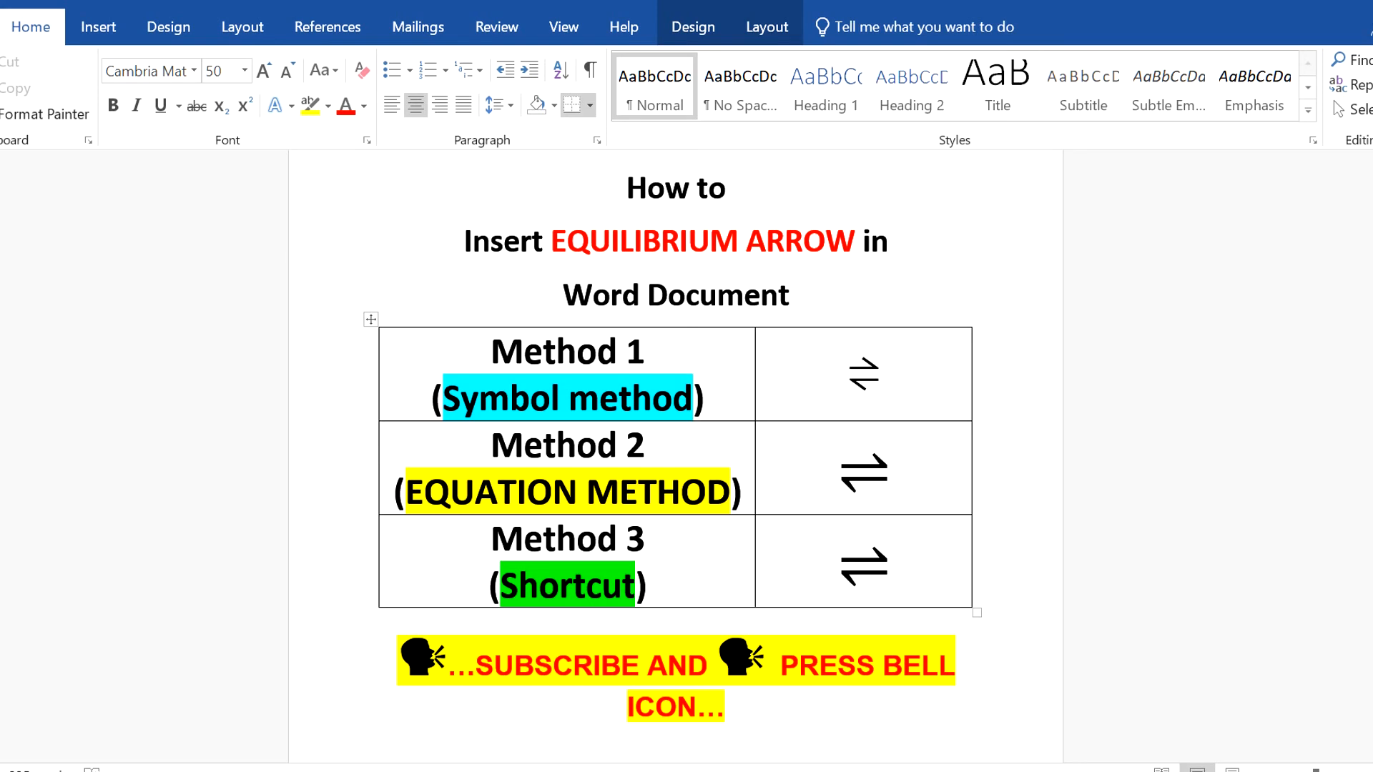
click(888, 561)
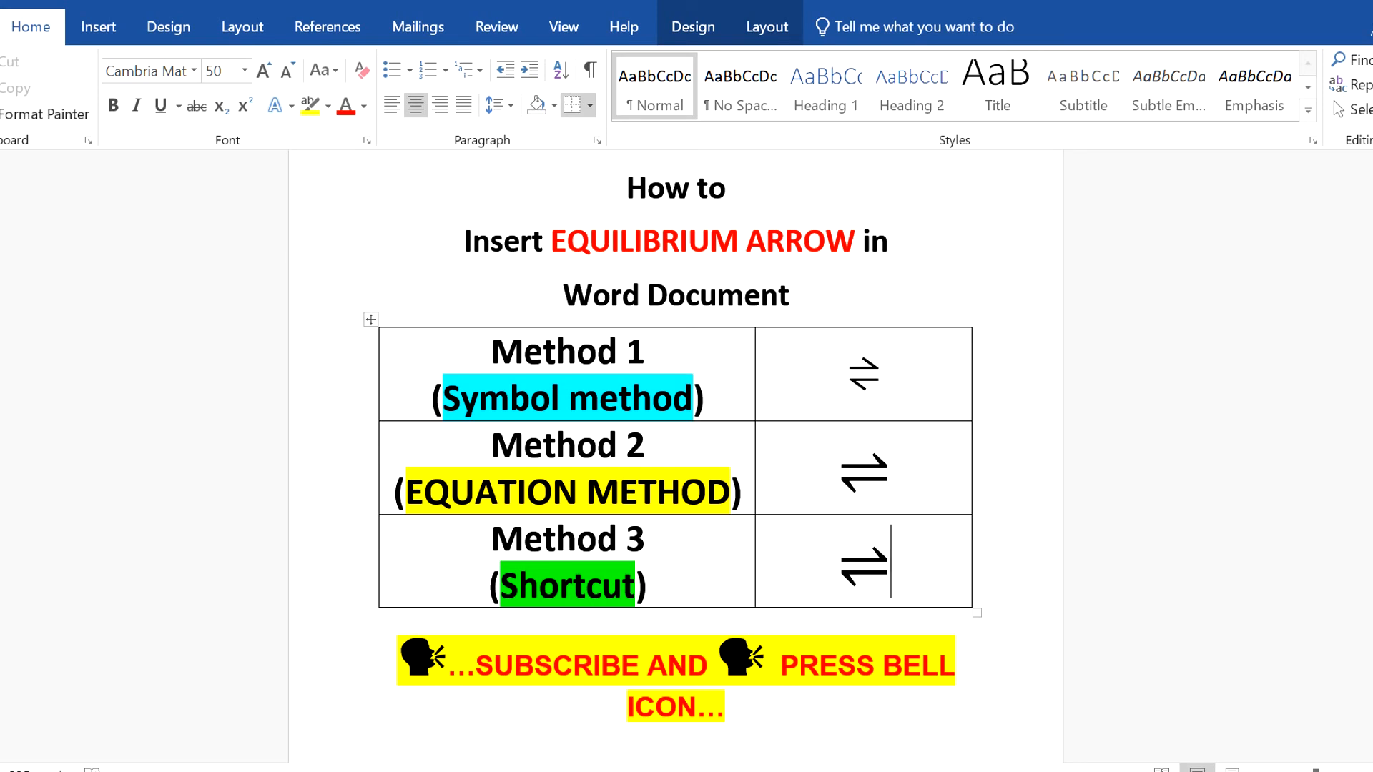